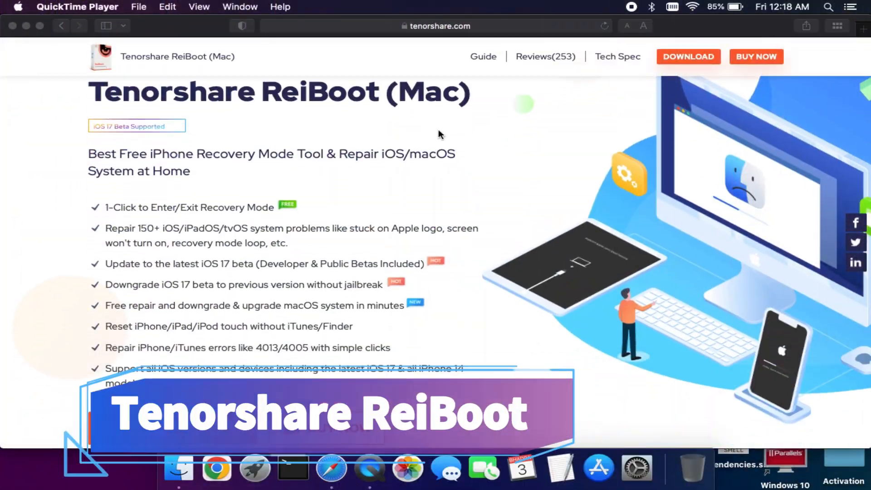
Step: Launch Tenorshare ReiBoot, preview the iOS system repair Start screen, and return to the main screen
{"action": "scroll", "scroll_direction": "down", "scroll_amount": 3}
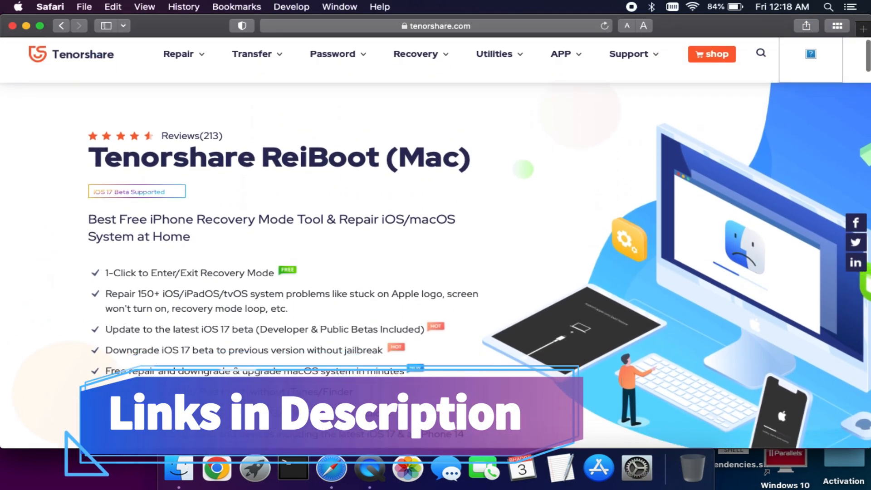
{"action": "scroll", "scroll_direction": "down", "scroll_amount": 3}
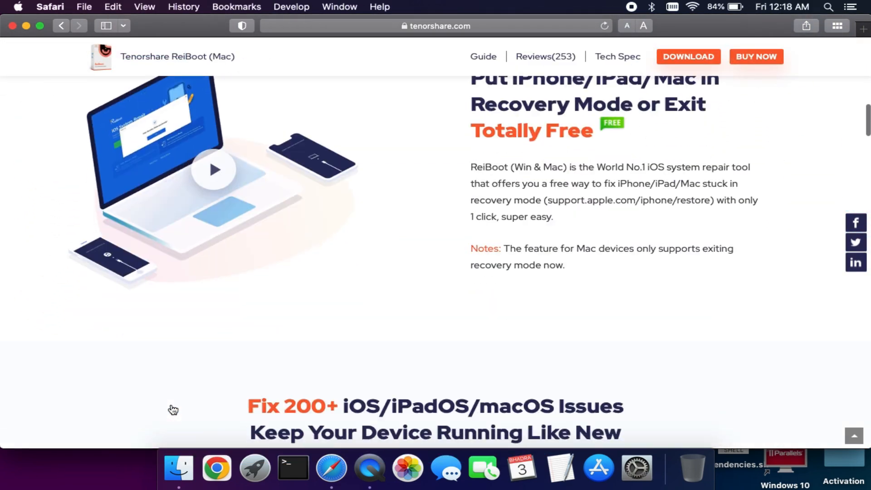
{"action": "scroll", "scroll_direction": "down", "scroll_amount": 3}
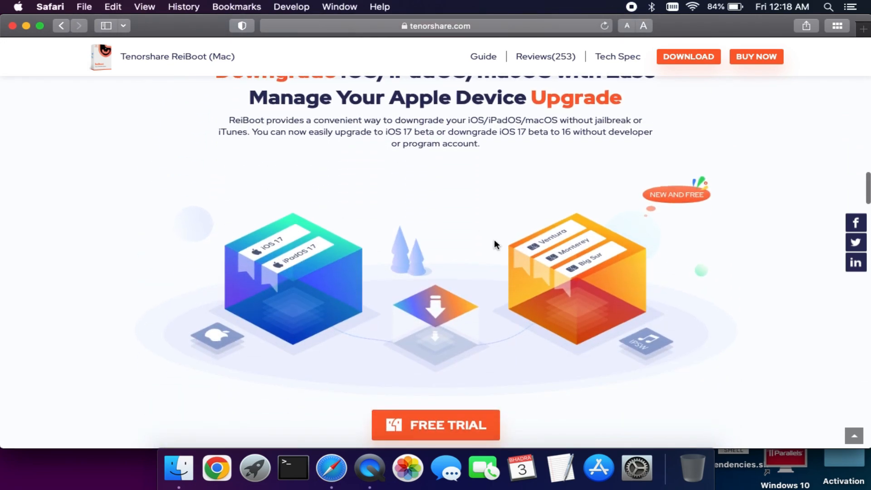
{"action": "scroll", "scroll_direction": "down", "scroll_amount": 3}
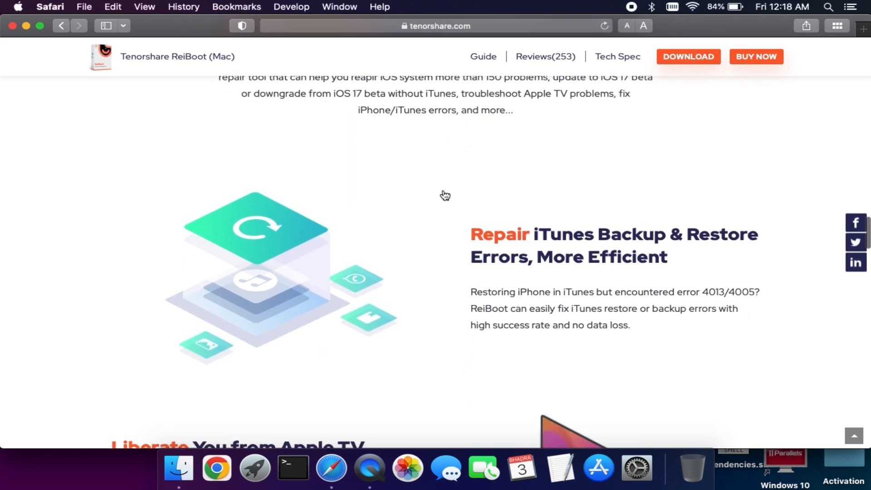
{"action": "scroll", "scroll_direction": "down", "scroll_amount": 3}
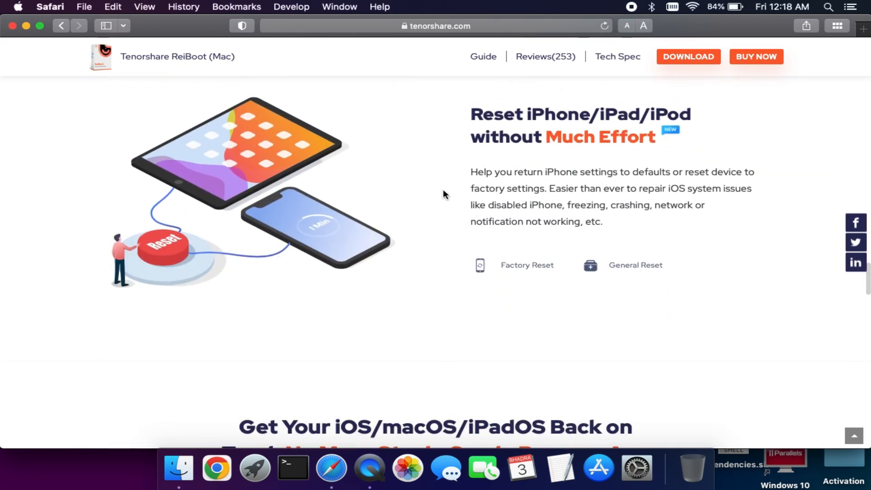
{"action": "scroll", "scroll_direction": "down", "scroll_amount": 3}
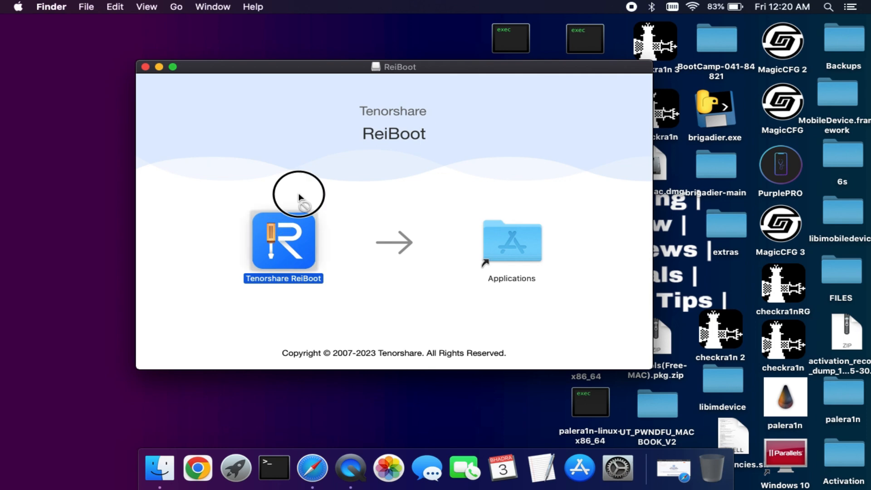
{"action": "double_click", "coordinate": [283, 241]}
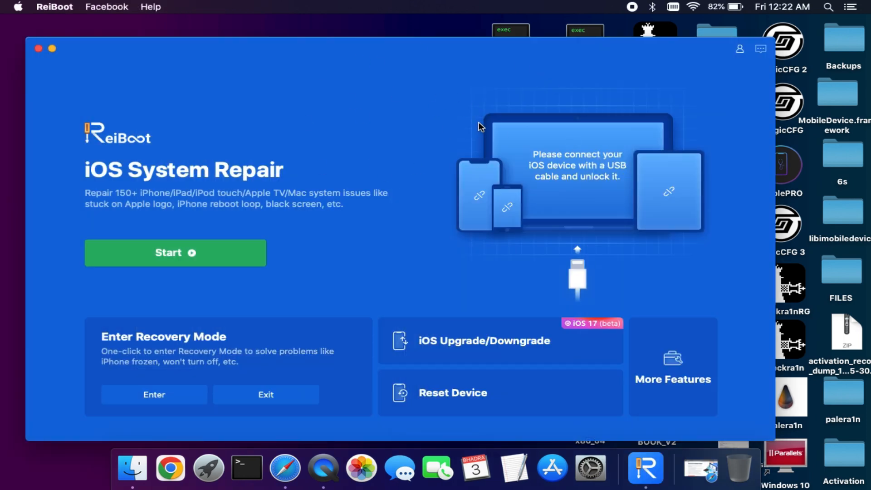
{"action": "left_click", "coordinate": [175, 252]}
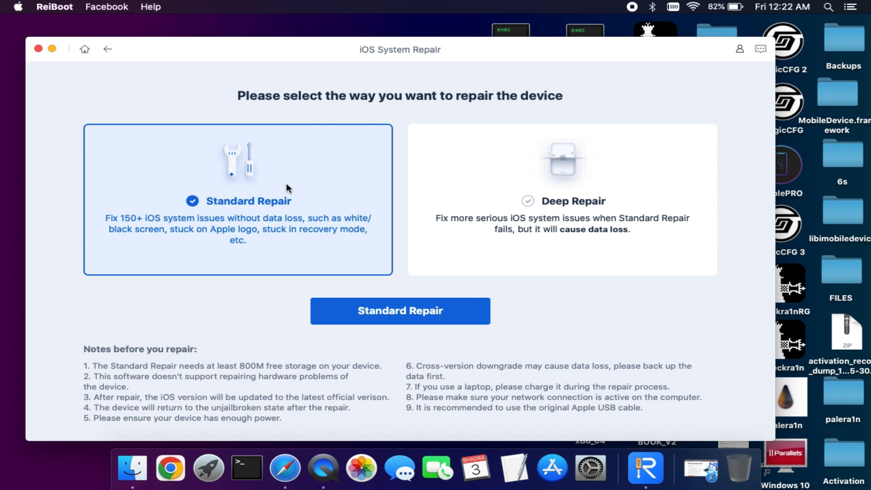
{"action": "left_click", "coordinate": [562, 199]}
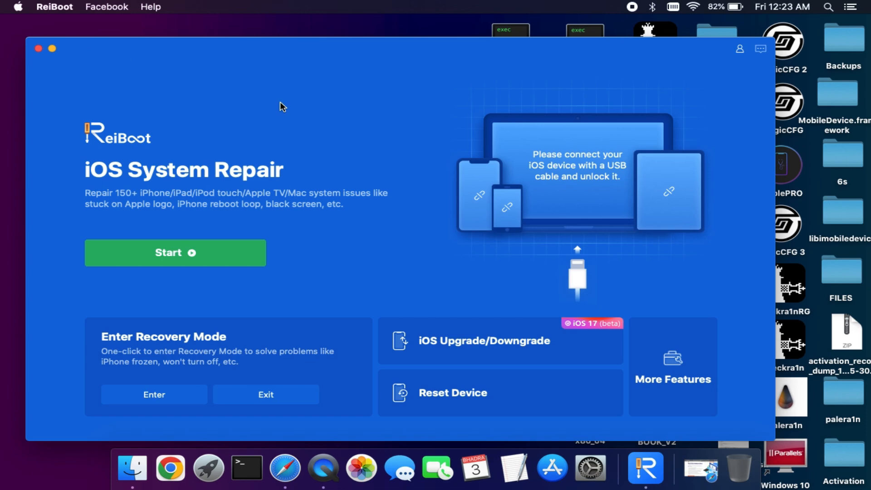
{"action": "mouse_move", "coordinate": [243, 388]}
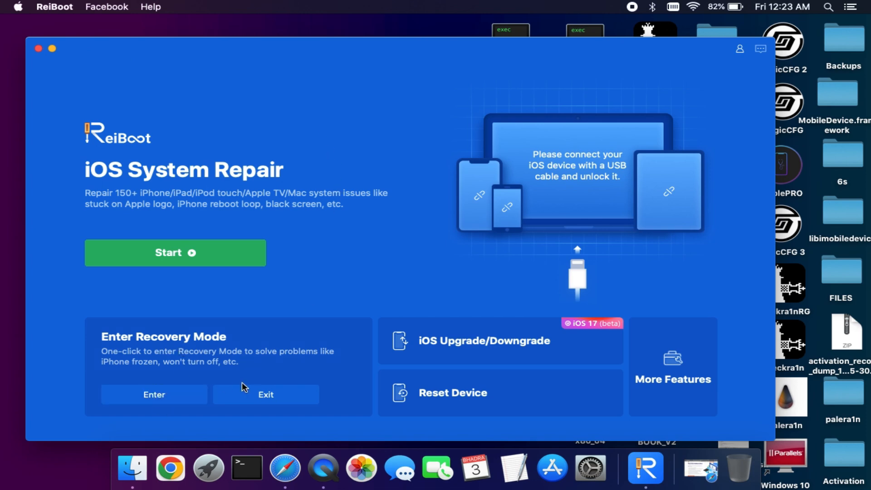
{"action": "mouse_move", "coordinate": [252, 315]}
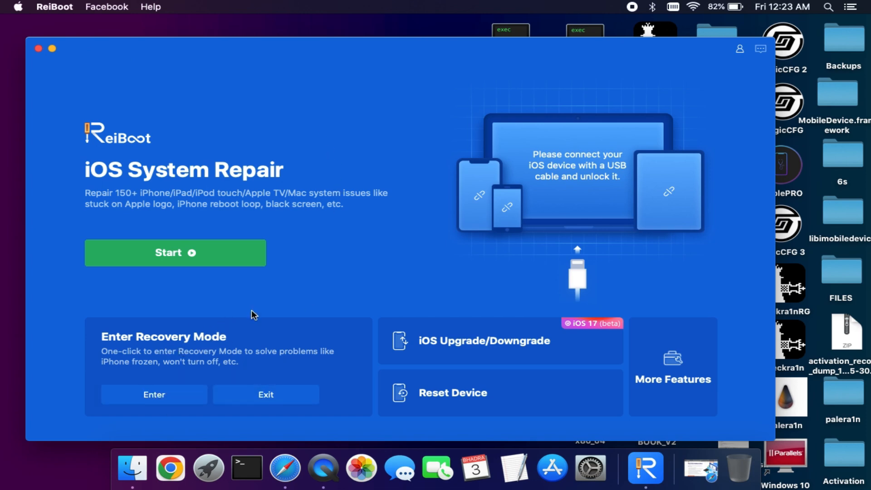
Step: Preview iOS Upgrade/Downgrade with Downgrade selected, then Reset Device, and bring up More Features
{"action": "left_click", "coordinate": [483, 340]}
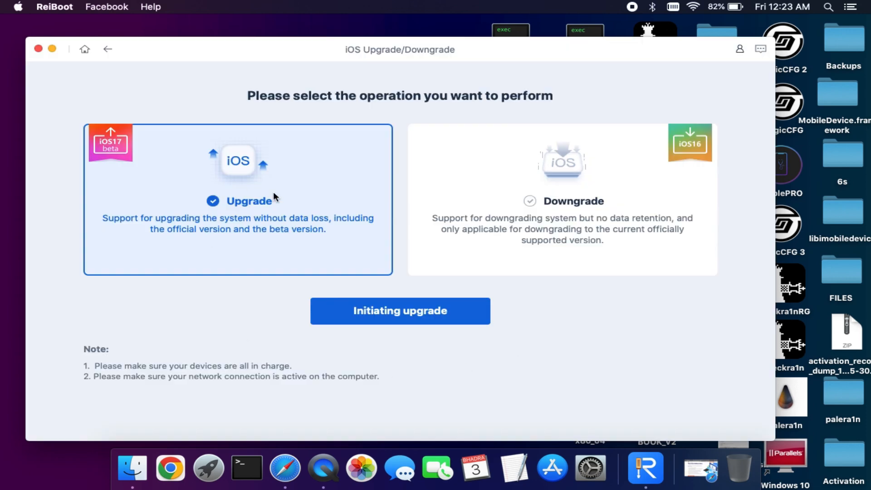
{"action": "mouse_move", "coordinate": [208, 185]}
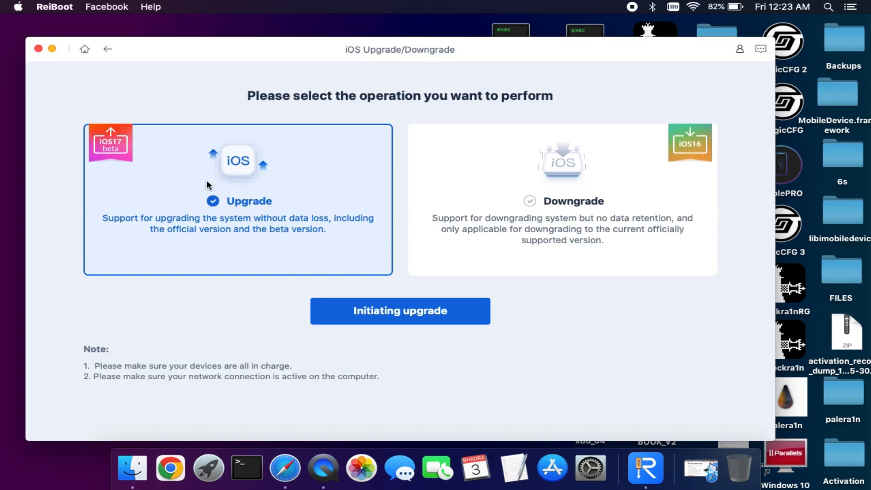
{"action": "left_click", "coordinate": [562, 200]}
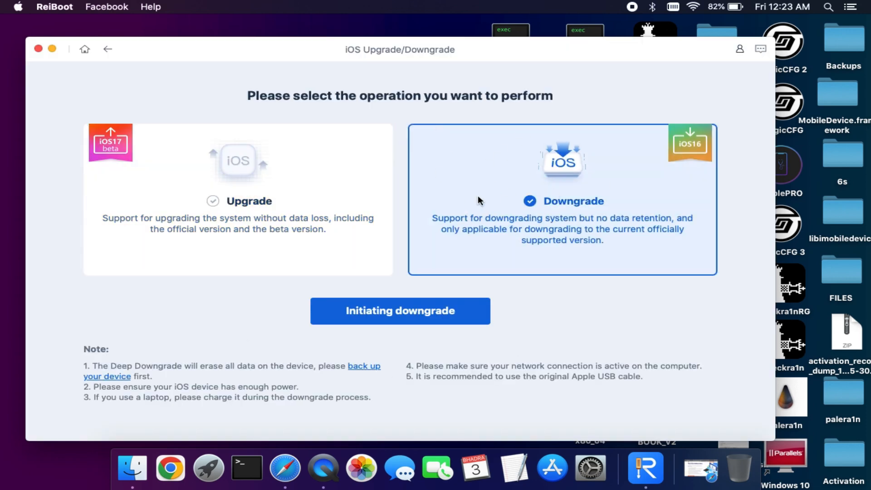
{"action": "left_click", "coordinate": [108, 49]}
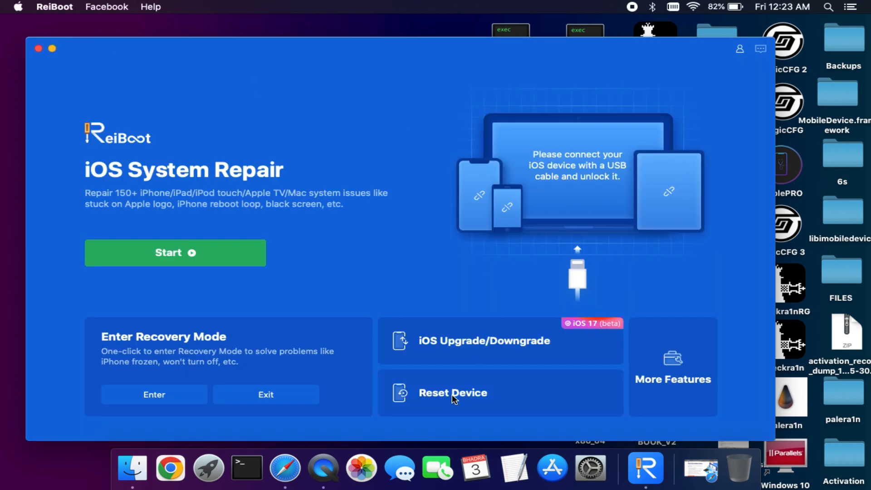
{"action": "left_click", "coordinate": [452, 392]}
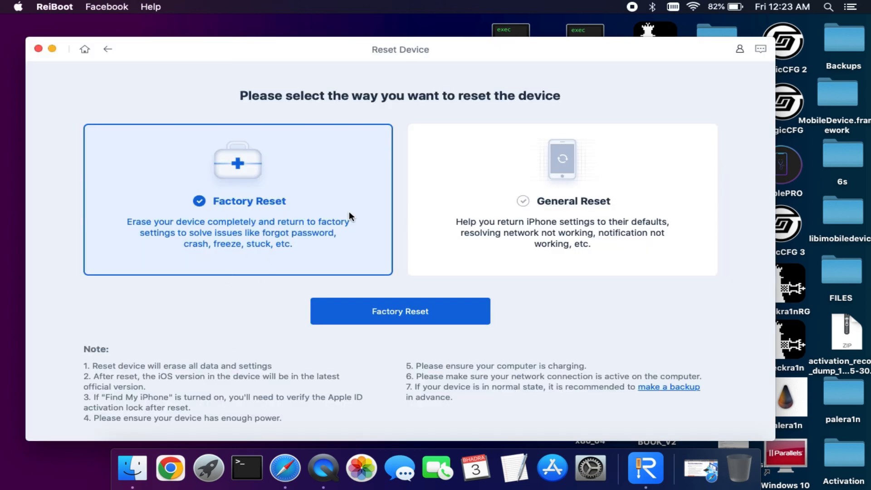
{"action": "left_click", "coordinate": [561, 199]}
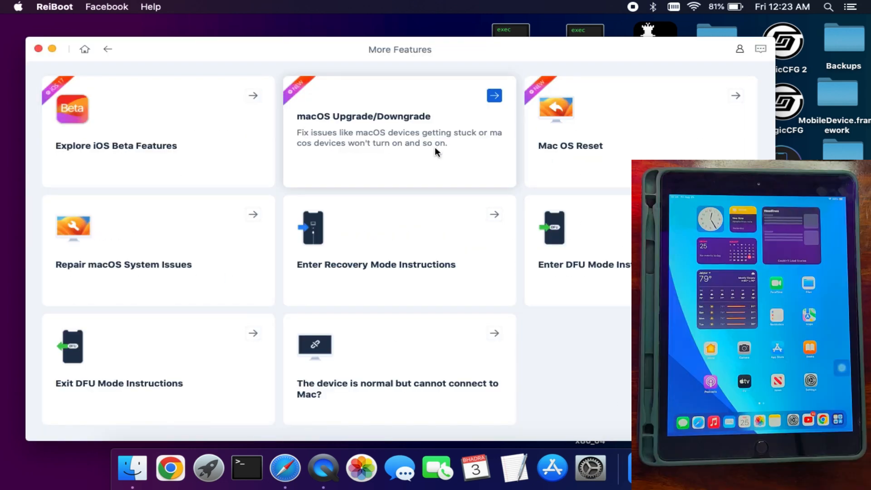
Step: Return to the main screen with the plugged-in iPad (7th gen) detected as connected
{"action": "left_click", "coordinate": [108, 49]}
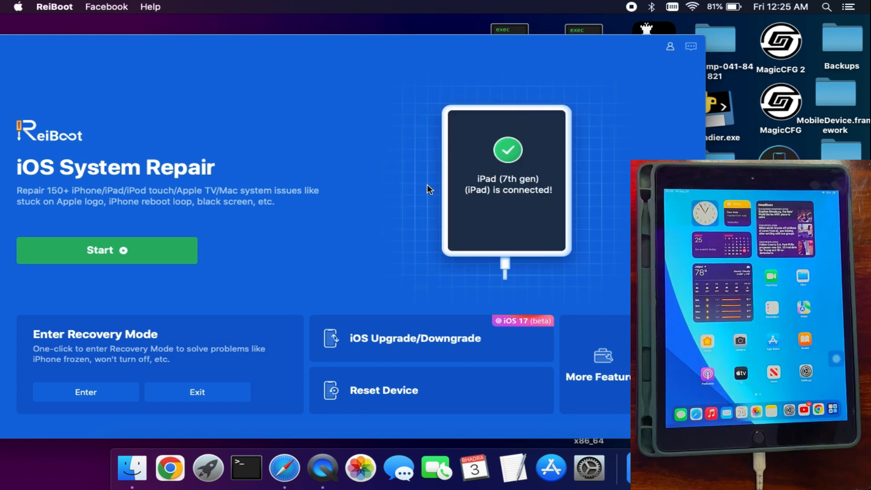
{"action": "mouse_move", "coordinate": [179, 355]}
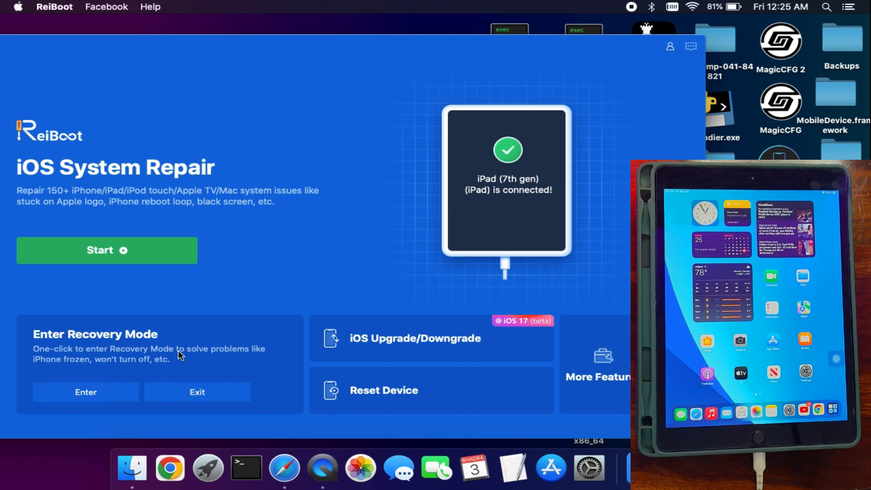
Step: Choose Downgrade for the iPad and start downloading the iOS 16.6 firmware package
{"action": "left_click", "coordinate": [415, 338]}
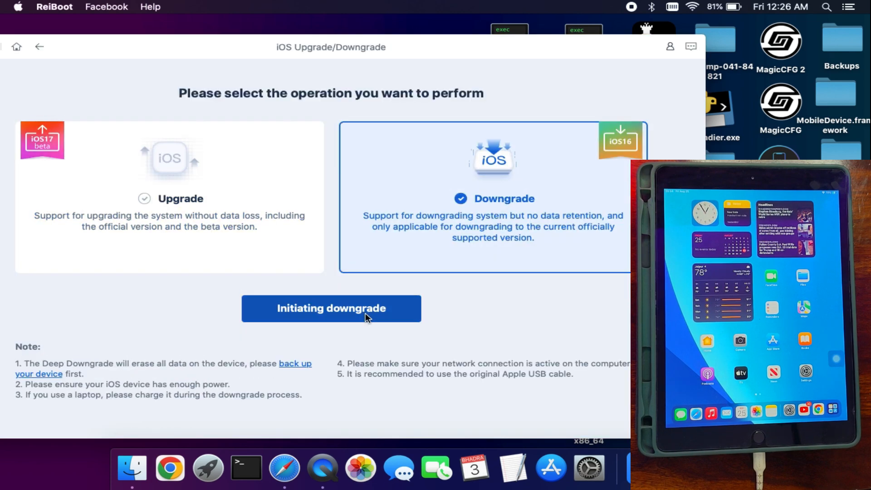
{"action": "left_click", "coordinate": [330, 309]}
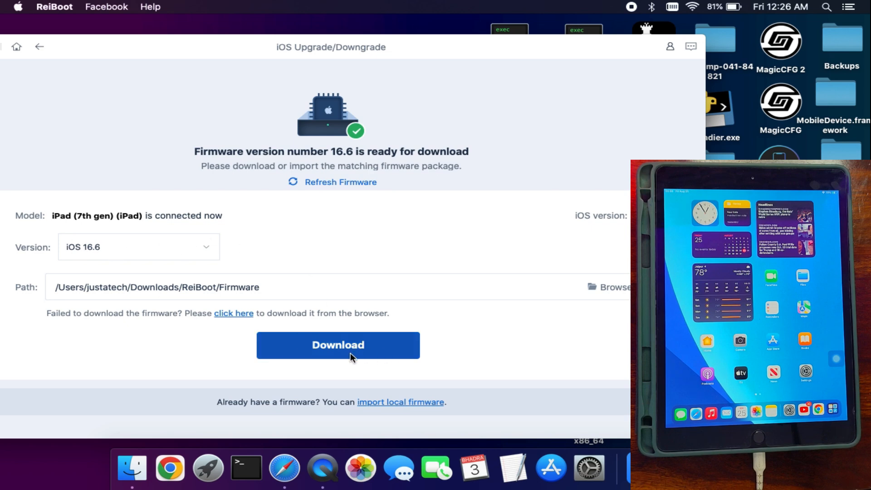
{"action": "left_click", "coordinate": [337, 345]}
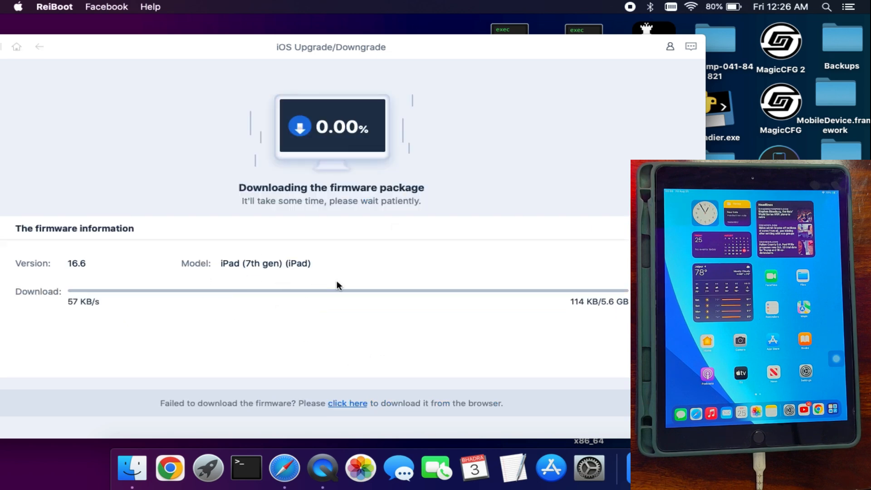
Step: Confirm the data-erasing downgrade and install iOS 16.6 until 'Downgraded successfully' appears
{"action": "left_click", "coordinate": [325, 273]}
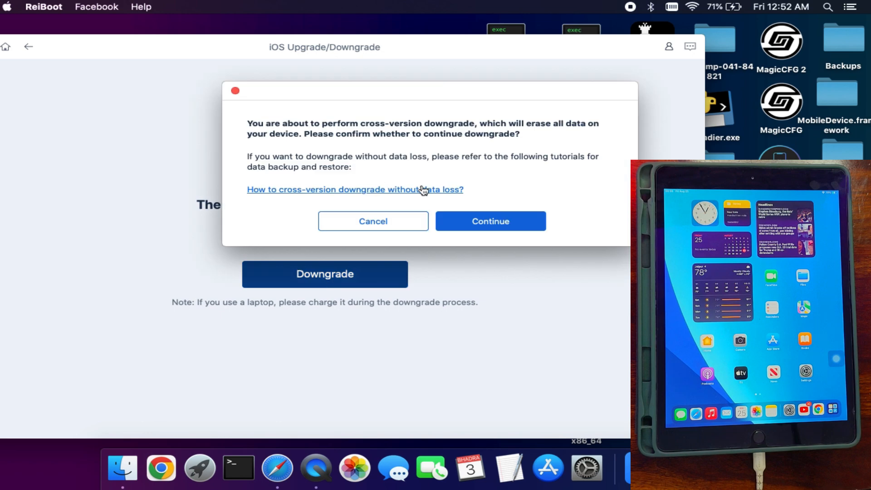
{"action": "left_click", "coordinate": [489, 222]}
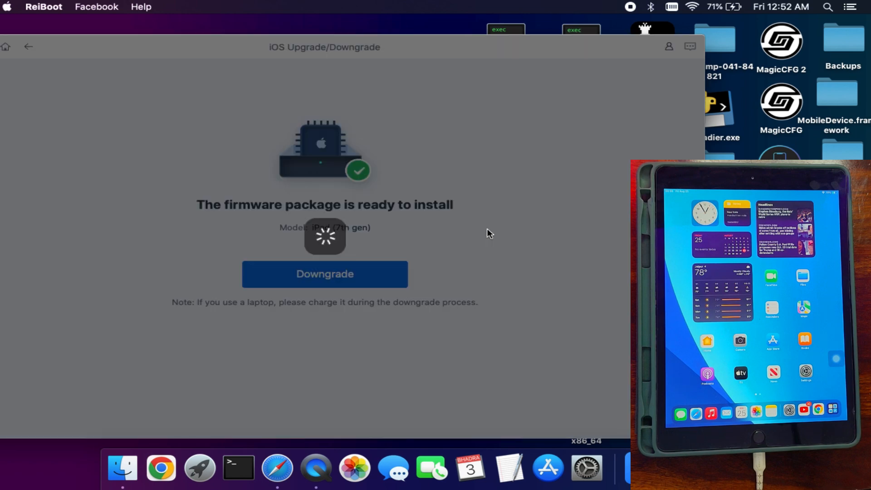
{"action": "left_click", "coordinate": [325, 274]}
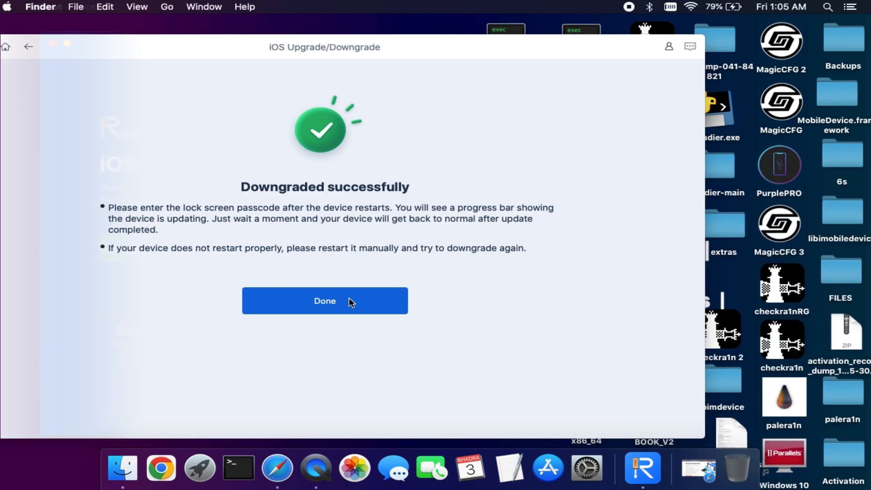
Step: Finish with Done and show the Buy Tenorshare ReiBoot for Mac pricing page in Safari
{"action": "left_click", "coordinate": [324, 300]}
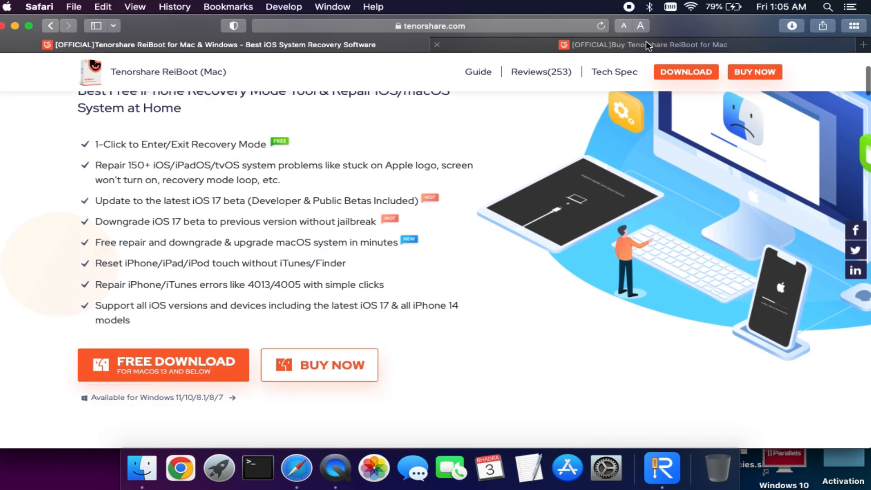
{"action": "left_click", "coordinate": [644, 45]}
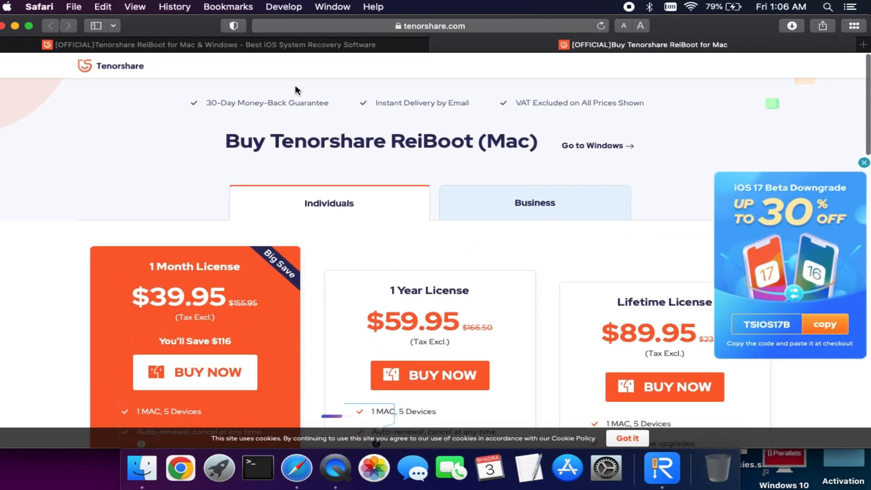